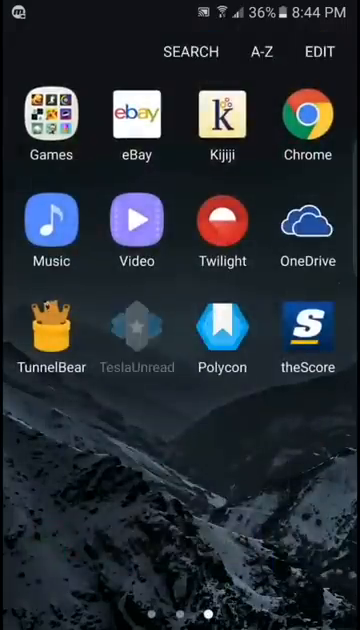
Swipe to the Nova folder holding the Nova Launcher and TeslaUnread APKs
scroll("left", 3)
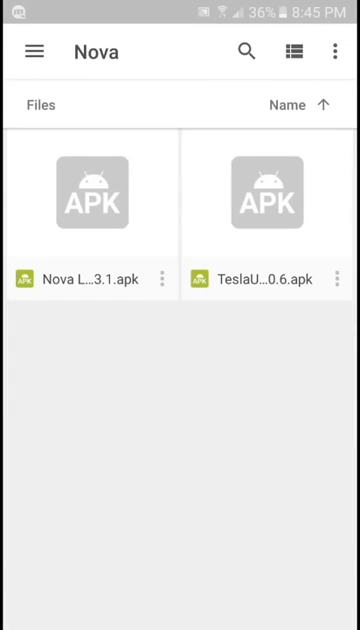
Install Nova Launcher 4.3.1 from its APK and return to the Nova folder
left_click(90, 190)
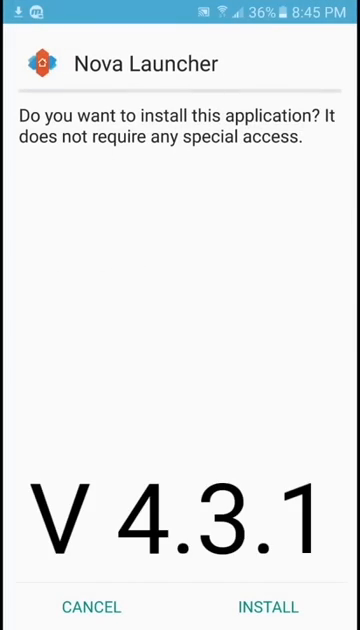
left_click(268, 607)
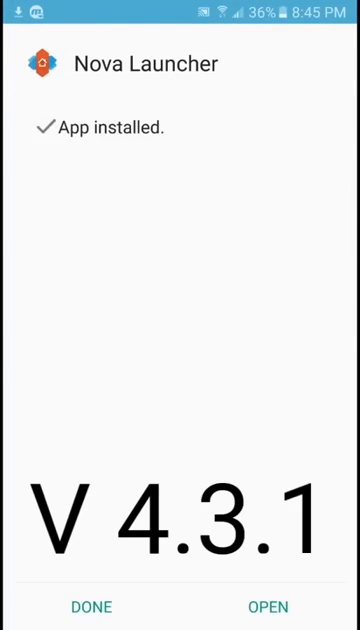
left_click(90, 606)
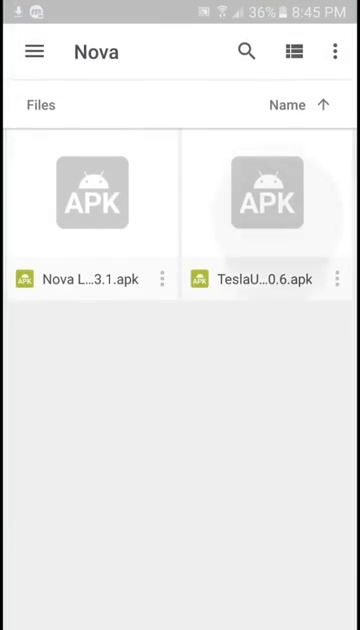
Install TeslaUnread from its APK in the Nova folder
left_click(266, 195)
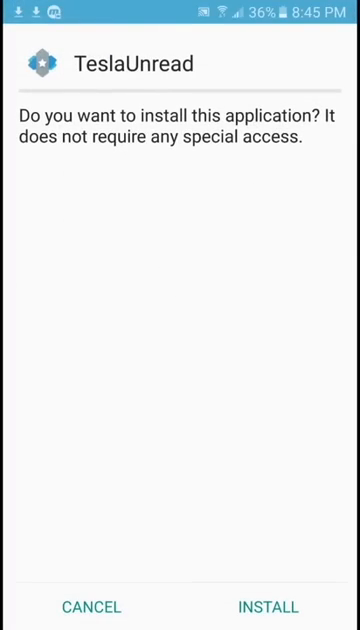
left_click(268, 606)
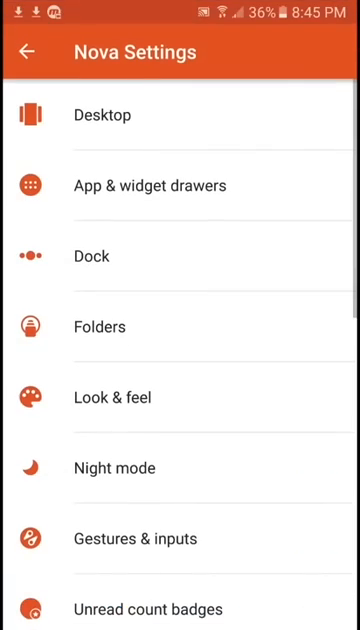
Scroll Nova Settings down to the Unread count badges entry and enable it
scroll("down", 3)
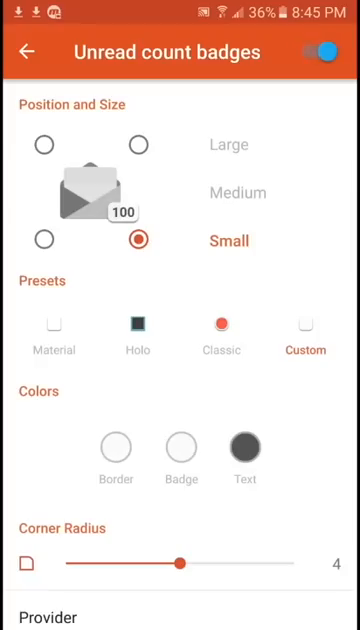
Scroll the app drawer down until TeslaUnread appears among the installed apps
scroll("down", 3)
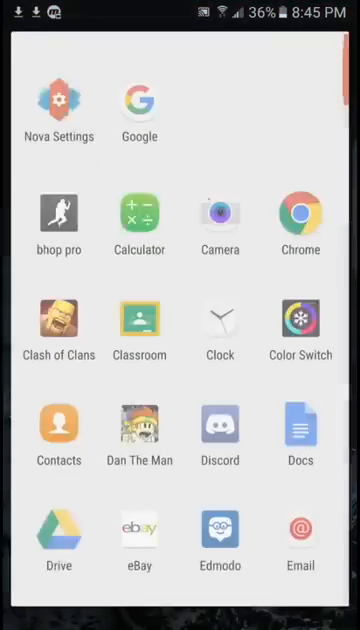
scroll("down", 3)
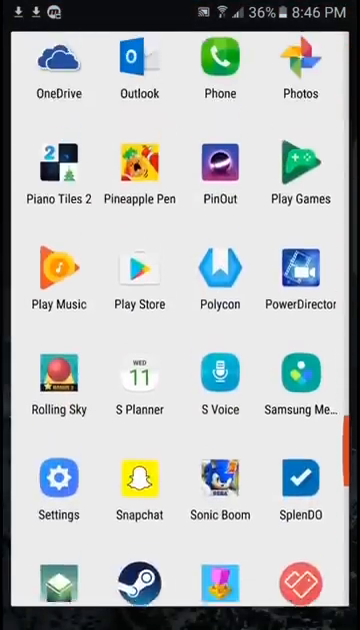
scroll("down", 3)
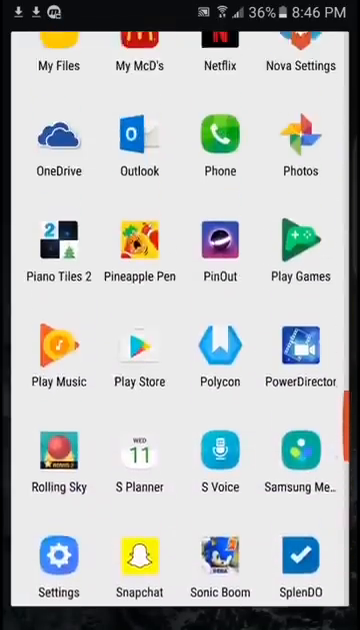
scroll("down", 3)
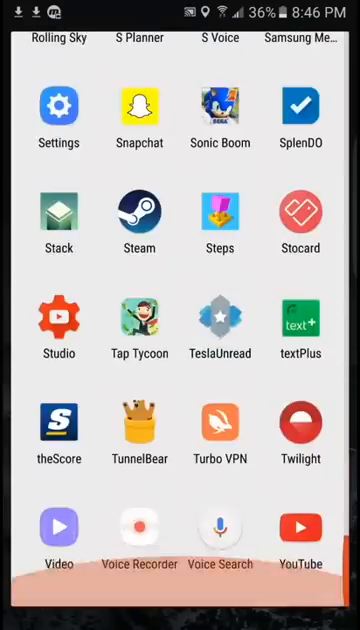